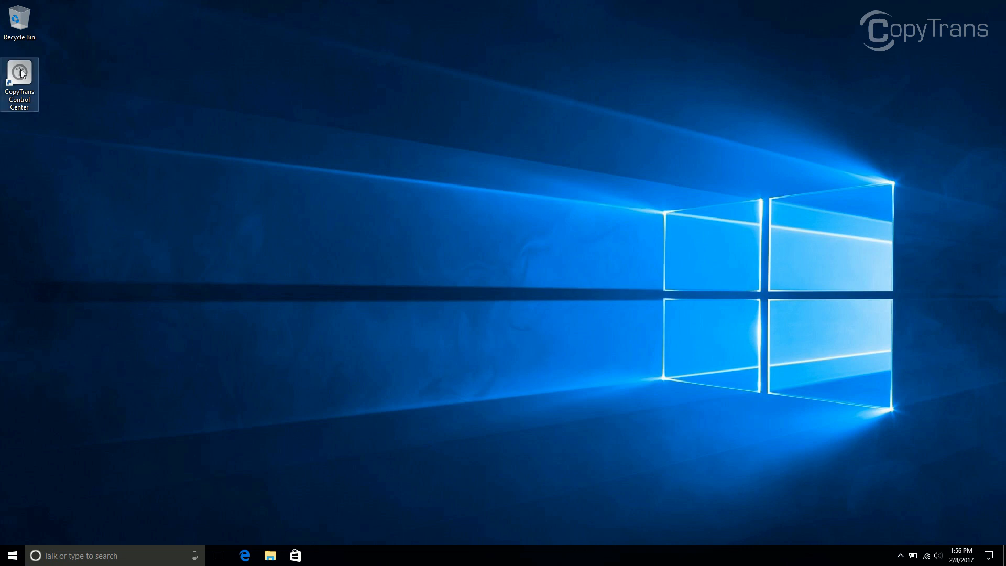
Launch CopyTrans Control Center from its desktop shortcut
{"action": "left_click", "coordinate": [19, 74]}
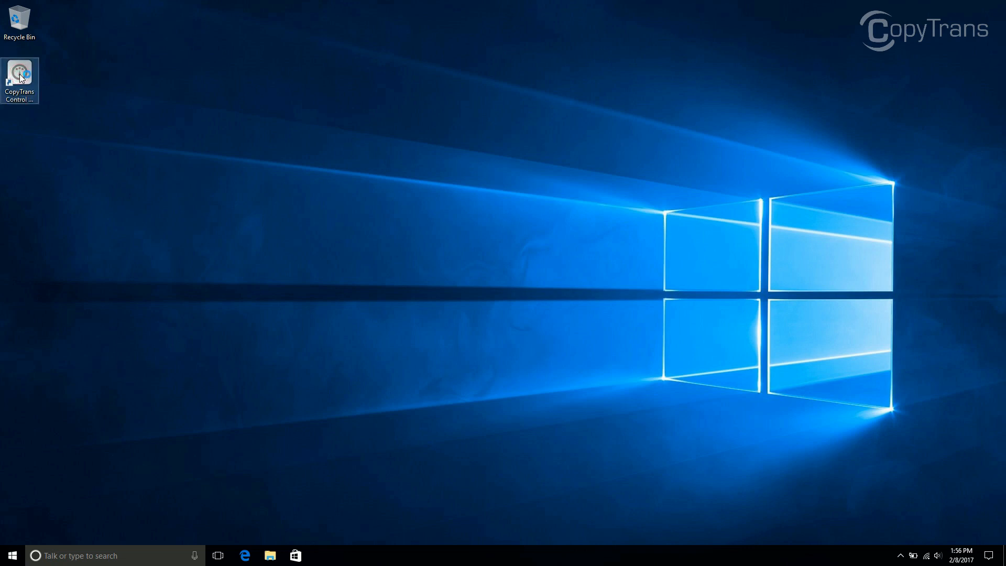
{"action": "double_click", "coordinate": [19, 72]}
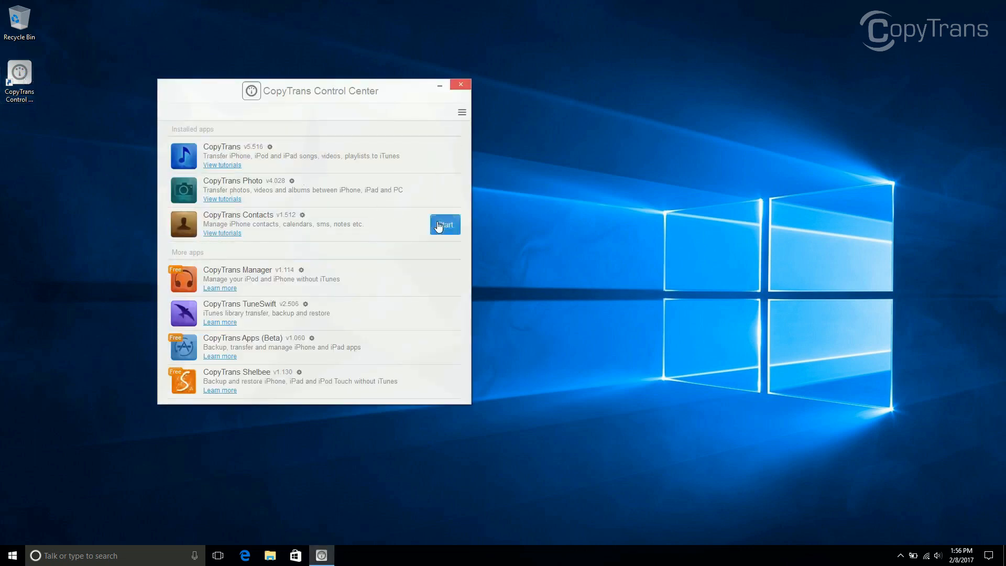
Start CopyTrans Contacts from the Control Center's installed apps list
{"action": "left_click", "coordinate": [444, 225]}
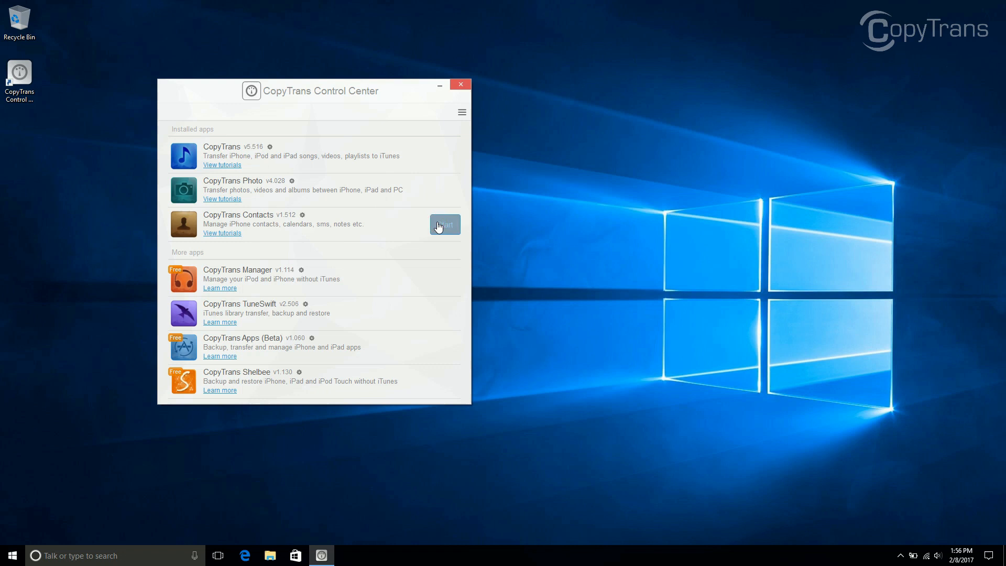
{"action": "left_click", "coordinate": [444, 225]}
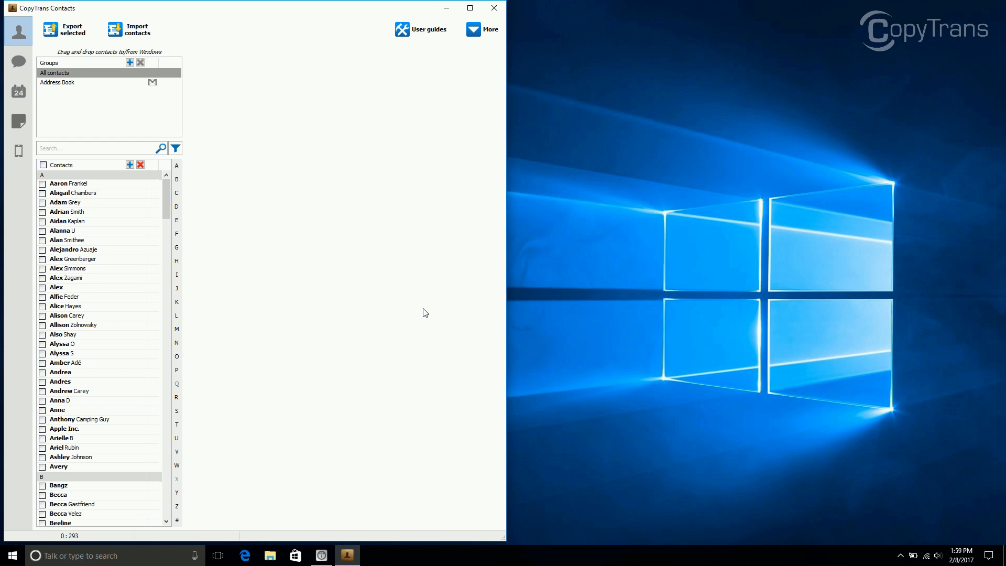
{"action": "mouse_move", "coordinate": [60, 164]}
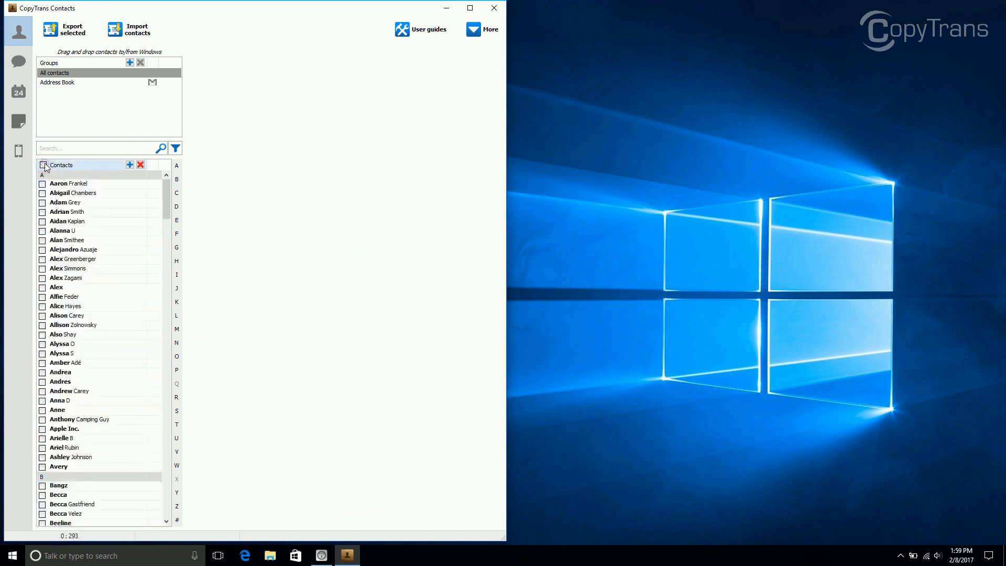
Search contacts for 'Incan' and tick Hal, Mario and all three Incandenza results
{"action": "left_click", "coordinate": [97, 148]}
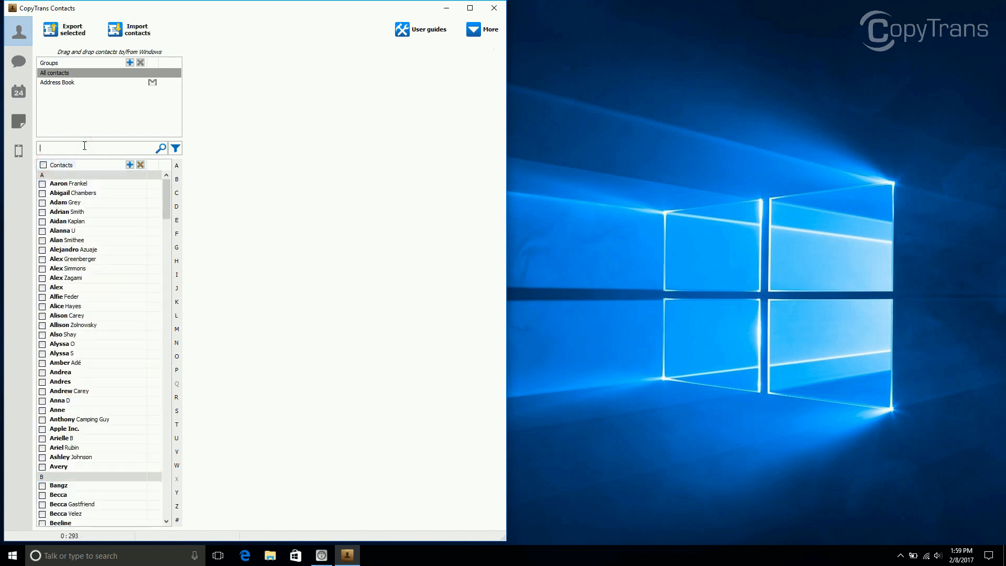
{"action": "type", "text": "Incandenza"}
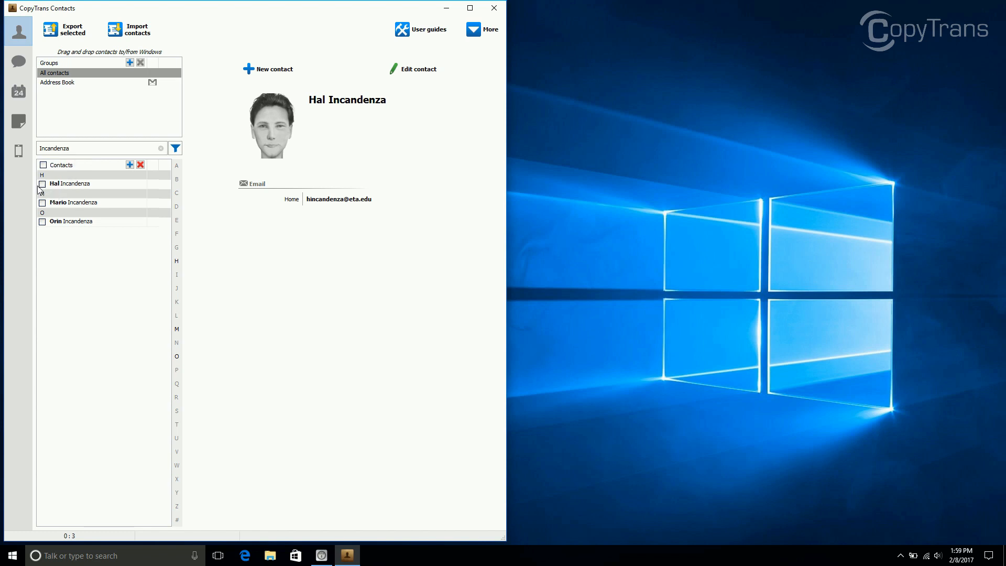
{"action": "left_click", "coordinate": [42, 202]}
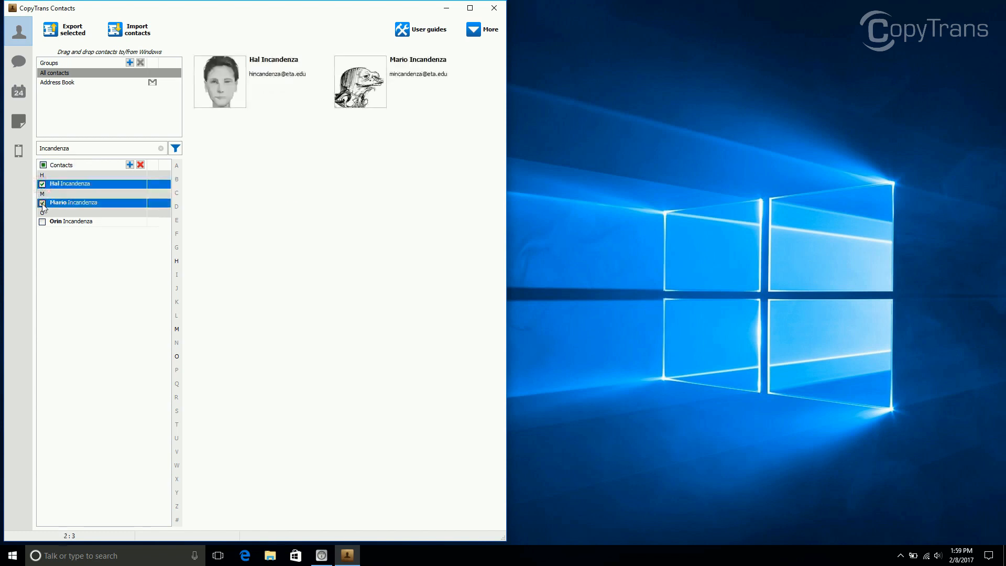
{"action": "left_click", "coordinate": [42, 203]}
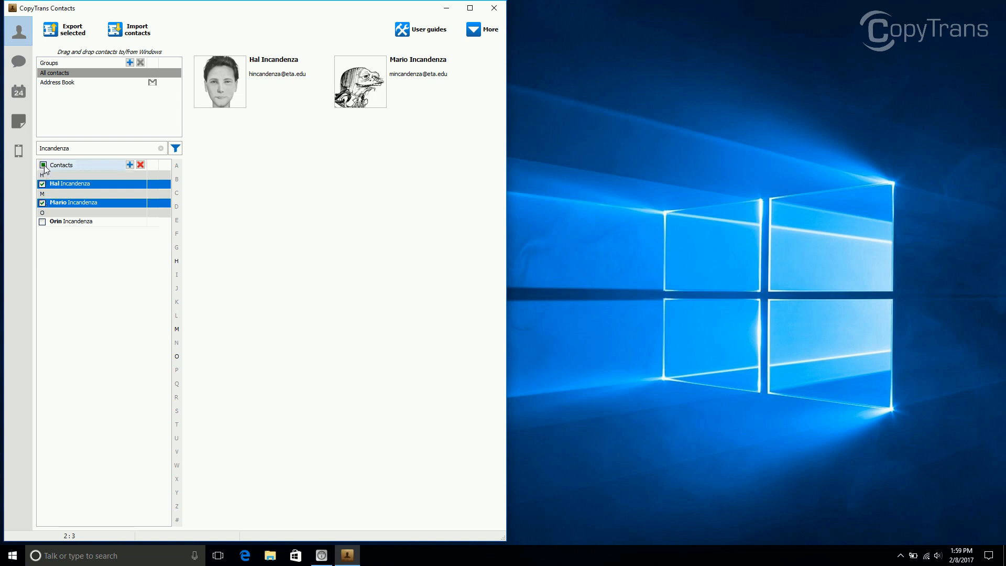
{"action": "left_click", "coordinate": [42, 221]}
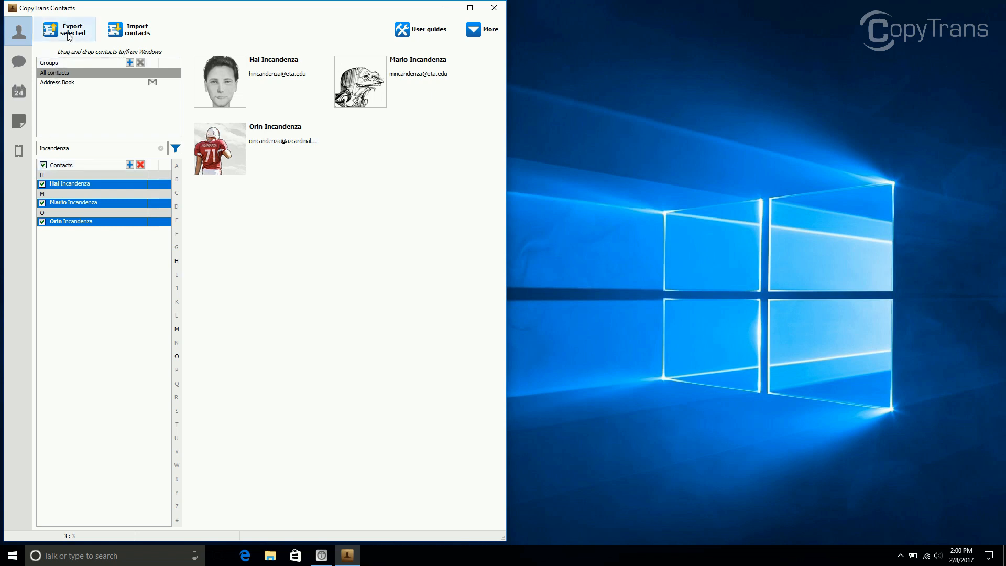
Export the selected contacts as an Excel file, confirming the destination folder
{"action": "left_click", "coordinate": [66, 28]}
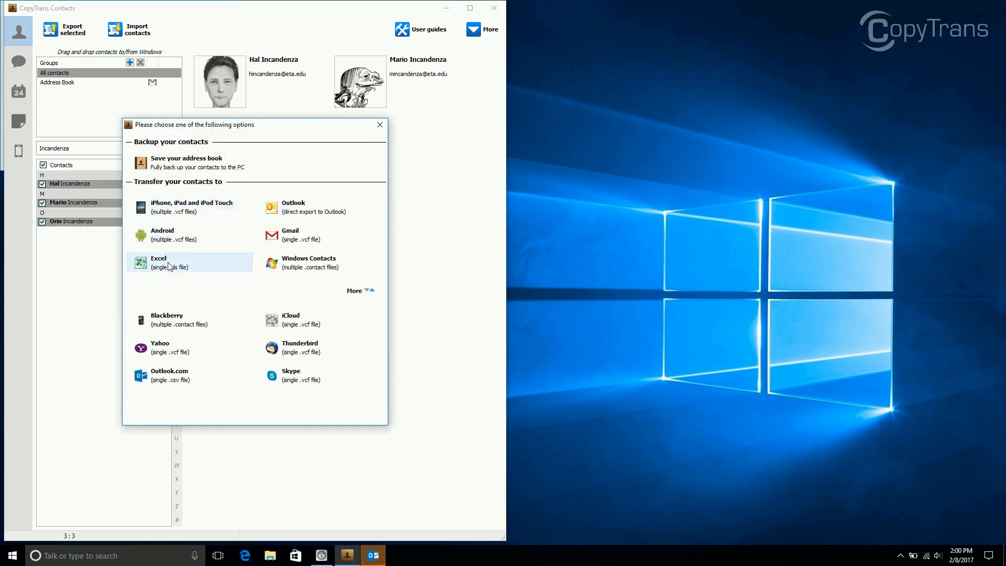
{"action": "left_click", "coordinate": [158, 262]}
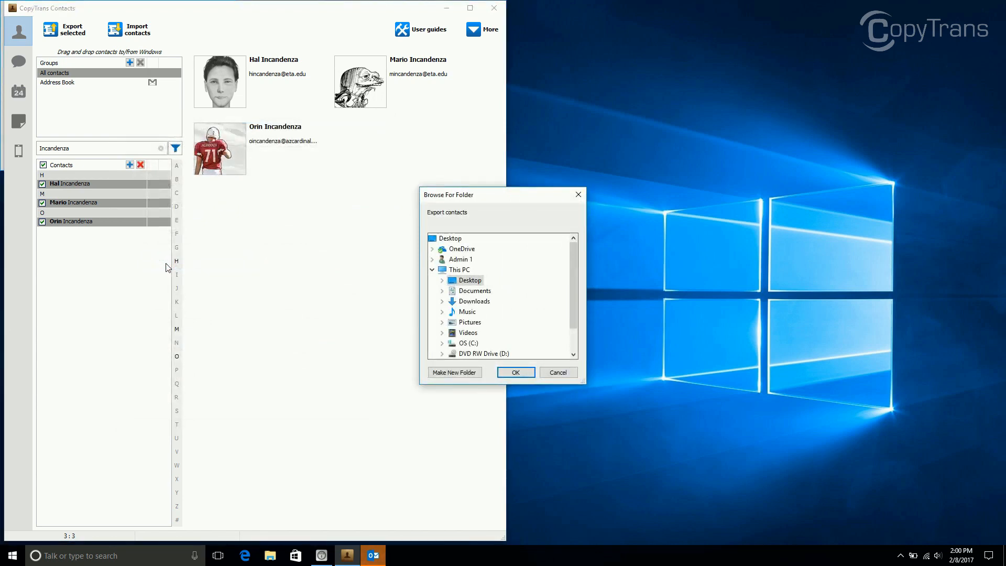
{"action": "left_click", "coordinate": [469, 281]}
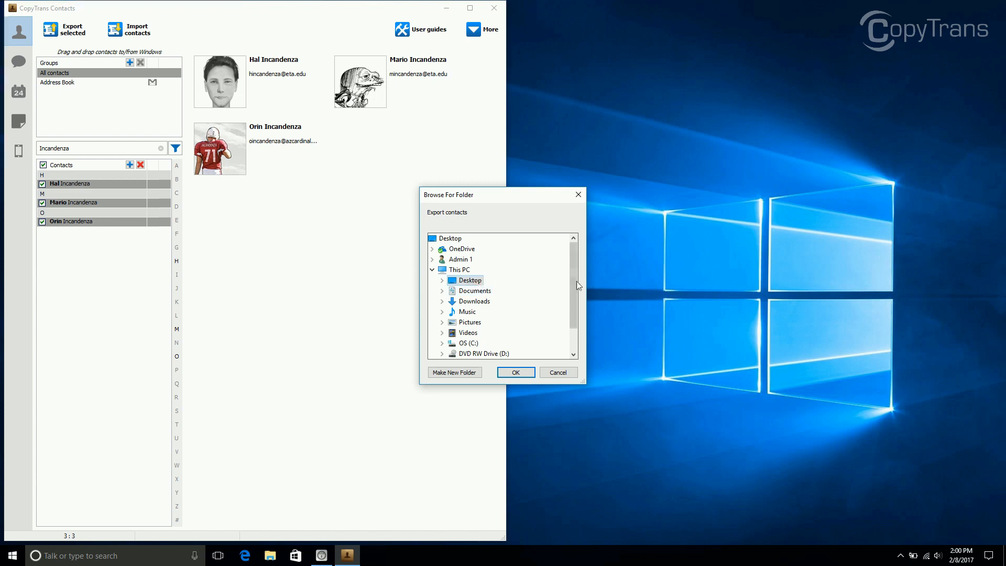
{"action": "mouse_move", "coordinate": [597, 286]}
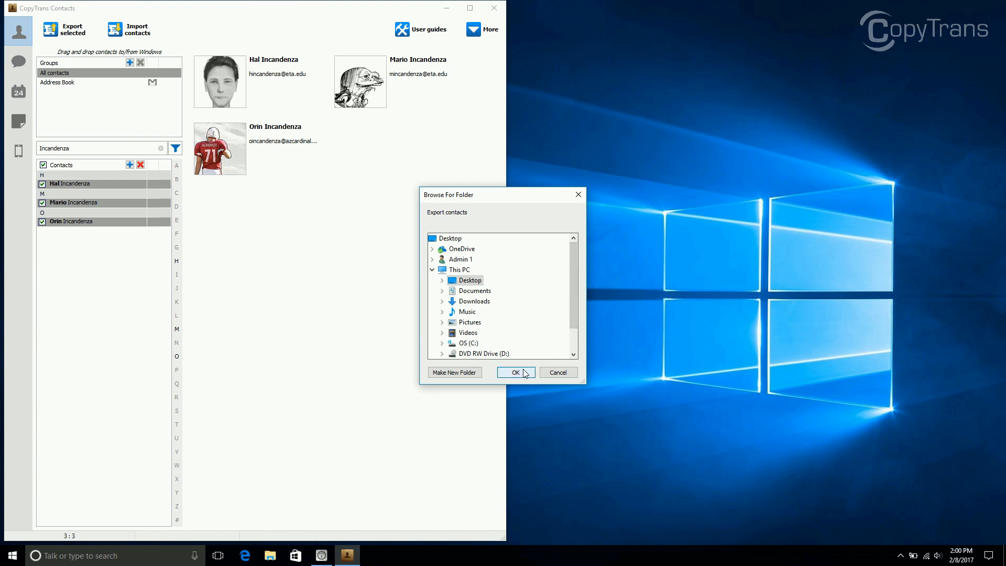
{"action": "left_click", "coordinate": [515, 372]}
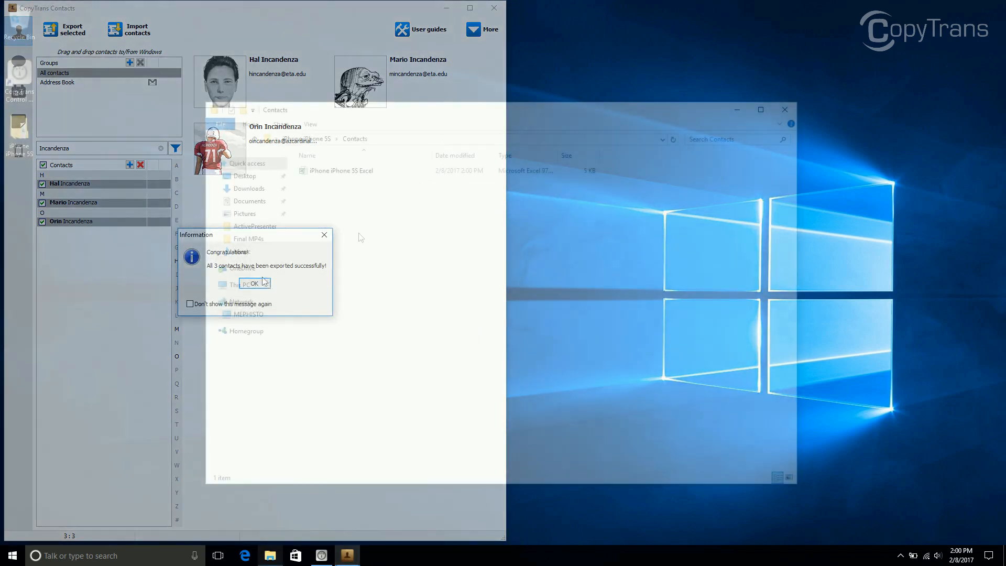
Dismiss the success message and open the exported iPhone 5S Excel spreadsheet
{"action": "left_click", "coordinate": [252, 283]}
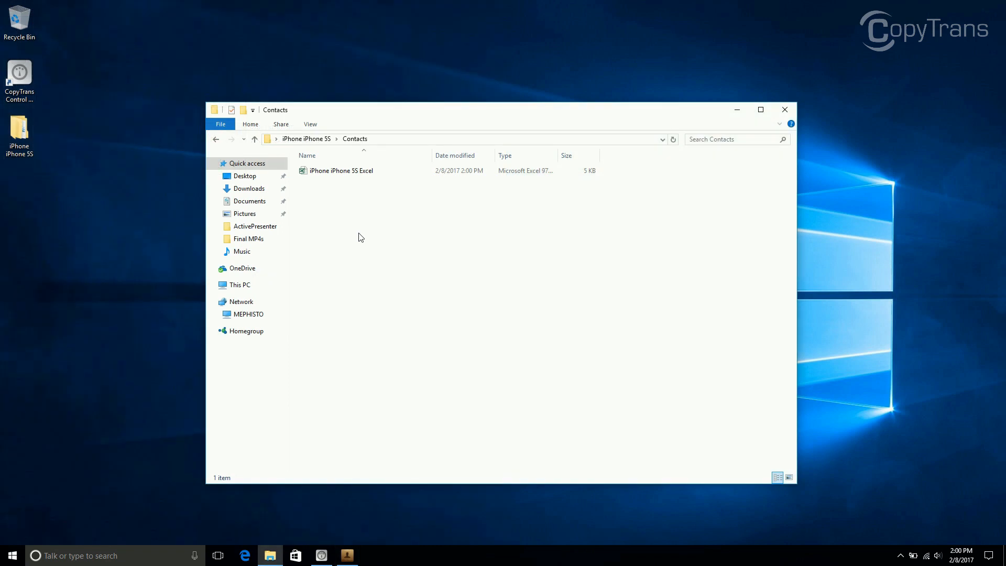
{"action": "mouse_move", "coordinate": [360, 202]}
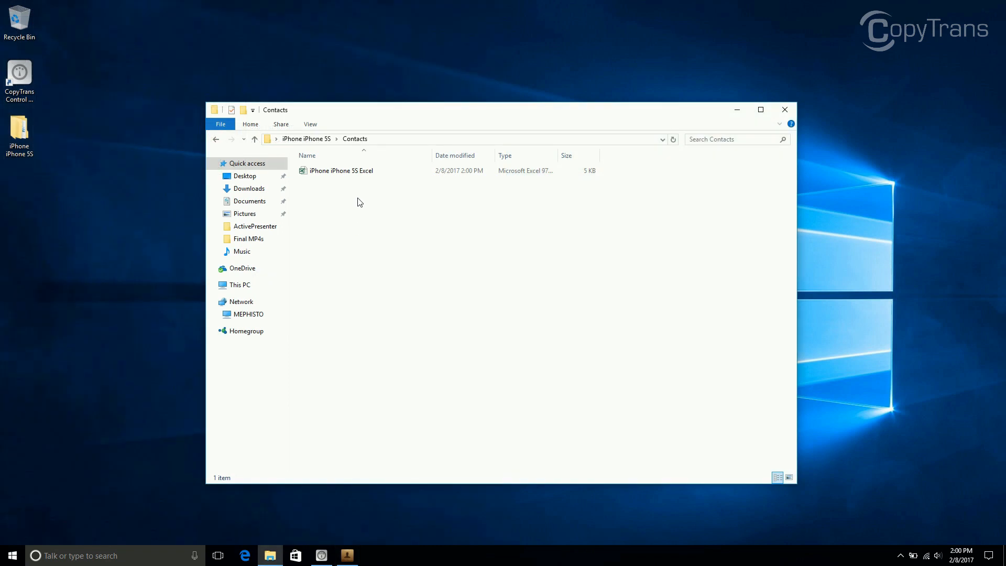
{"action": "left_click", "coordinate": [340, 170]}
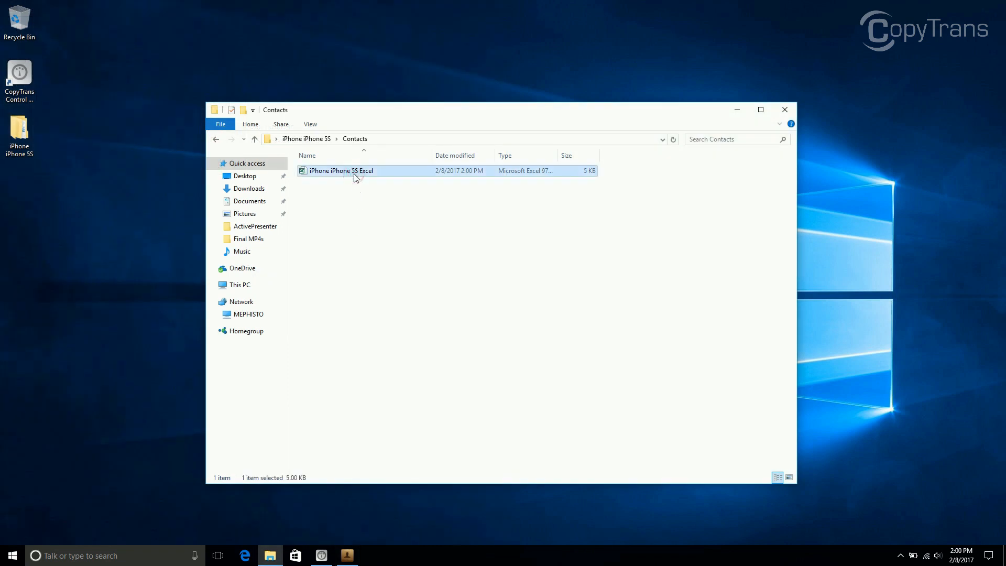
{"action": "double_click", "coordinate": [341, 171]}
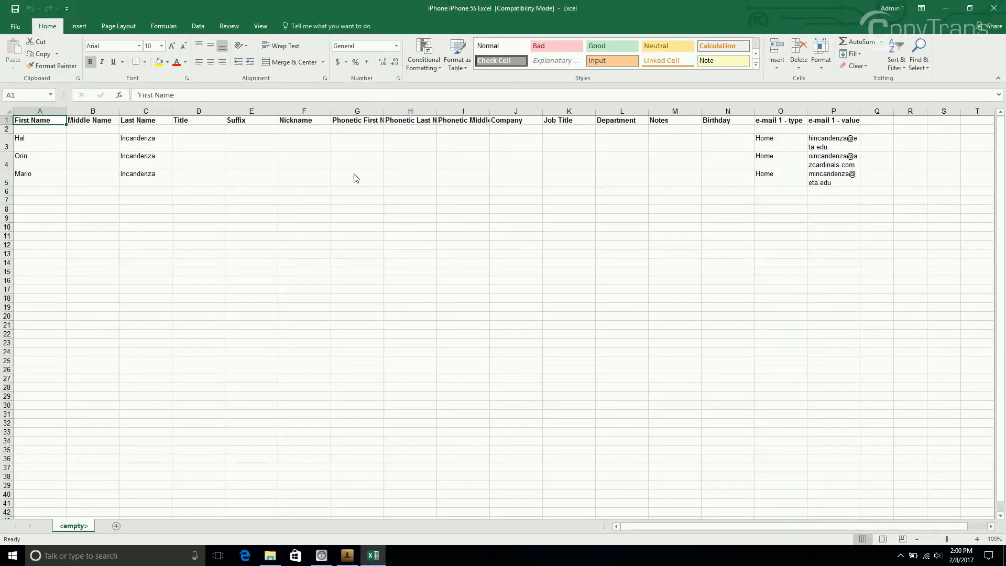